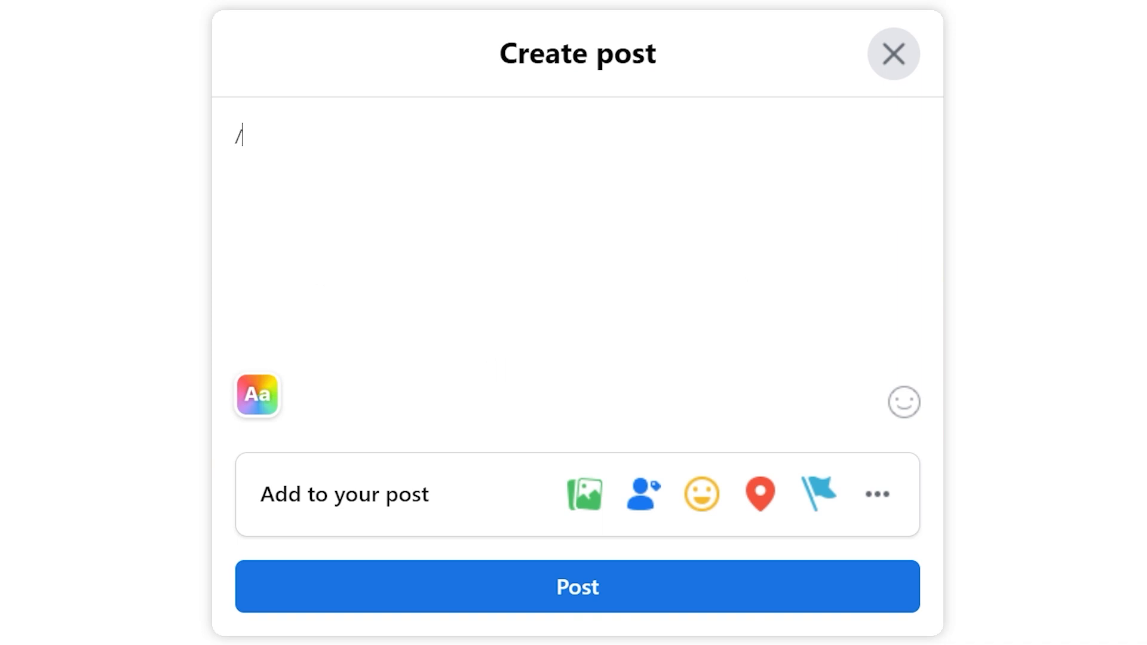
- Run /bb to scale the brown bread recipe to 6 loaves, then run /grading in Gmail
type("/bb")
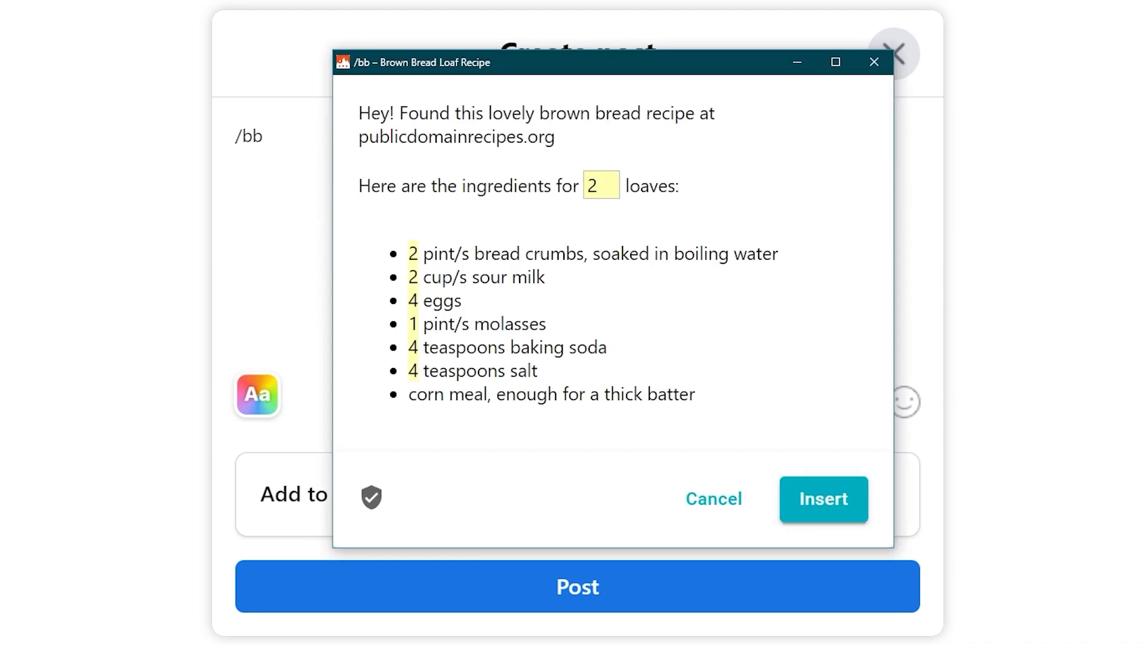
double_click(600, 185)
type("6")
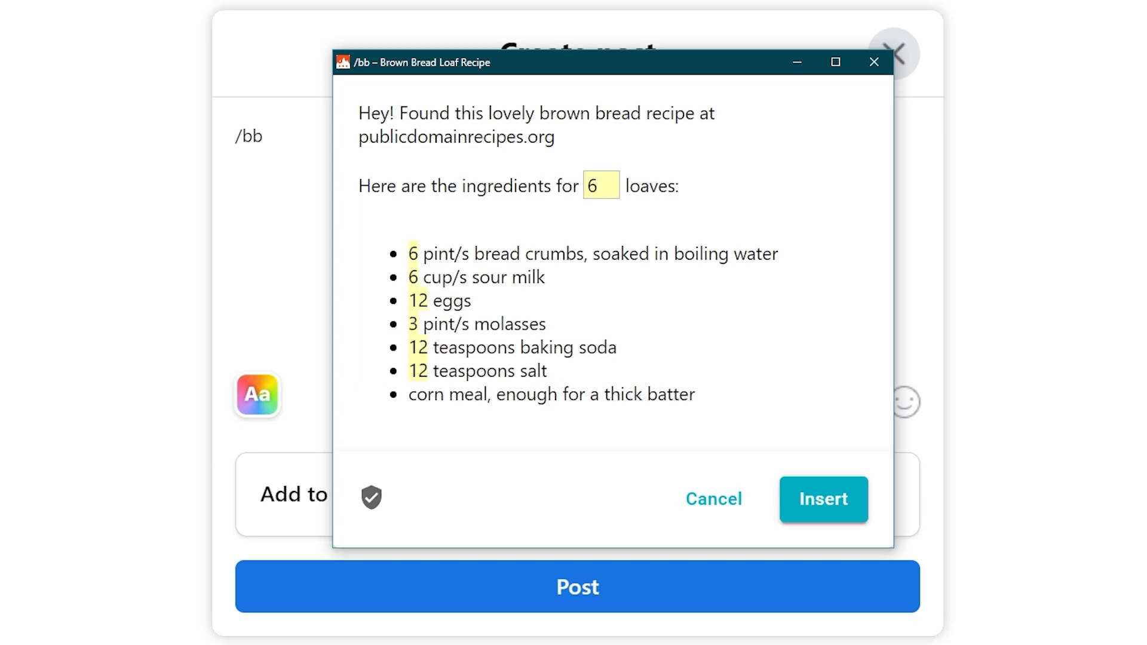
left_click(596, 185)
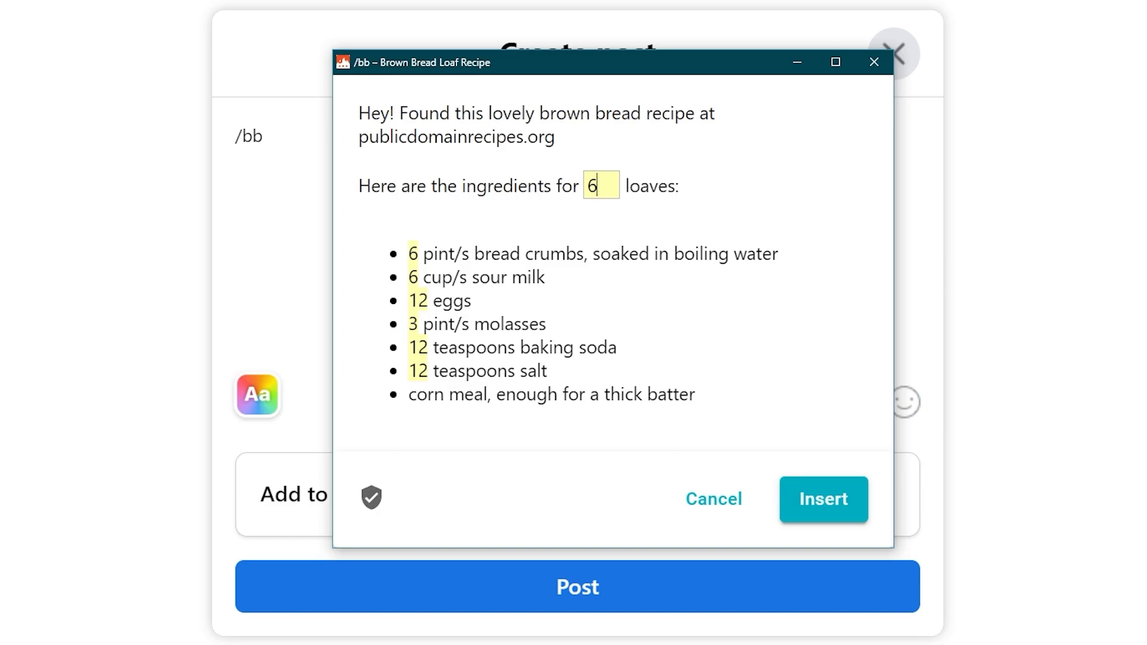
left_click(823, 500)
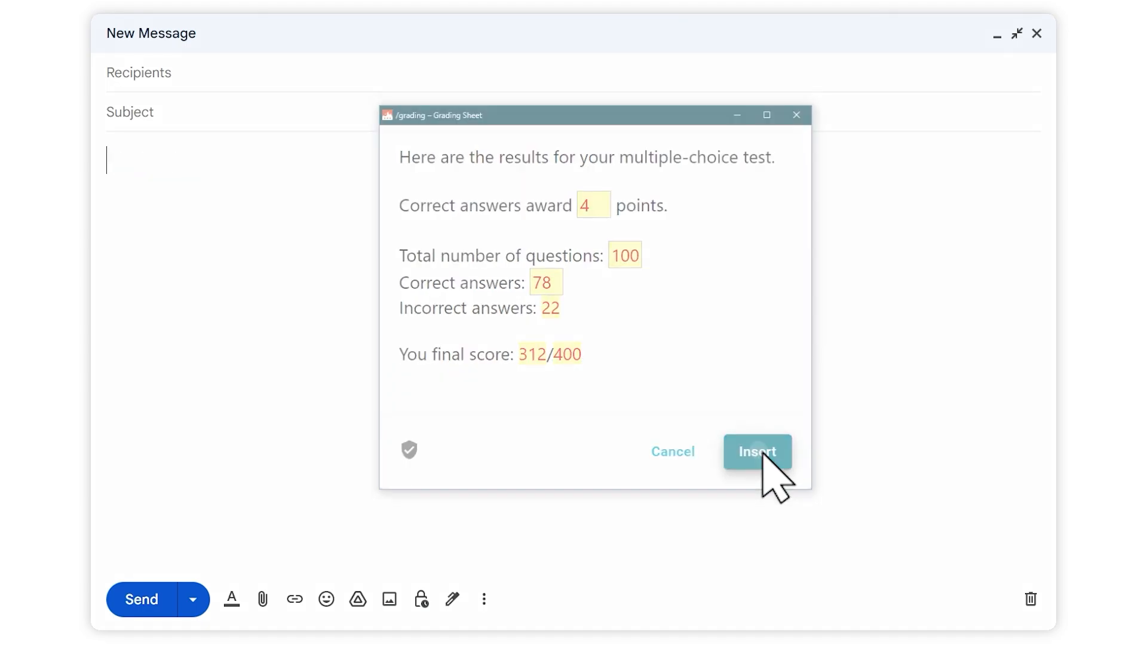
- Insert a text field after the price label named 'price' with default 1.99
left_click(757, 452)
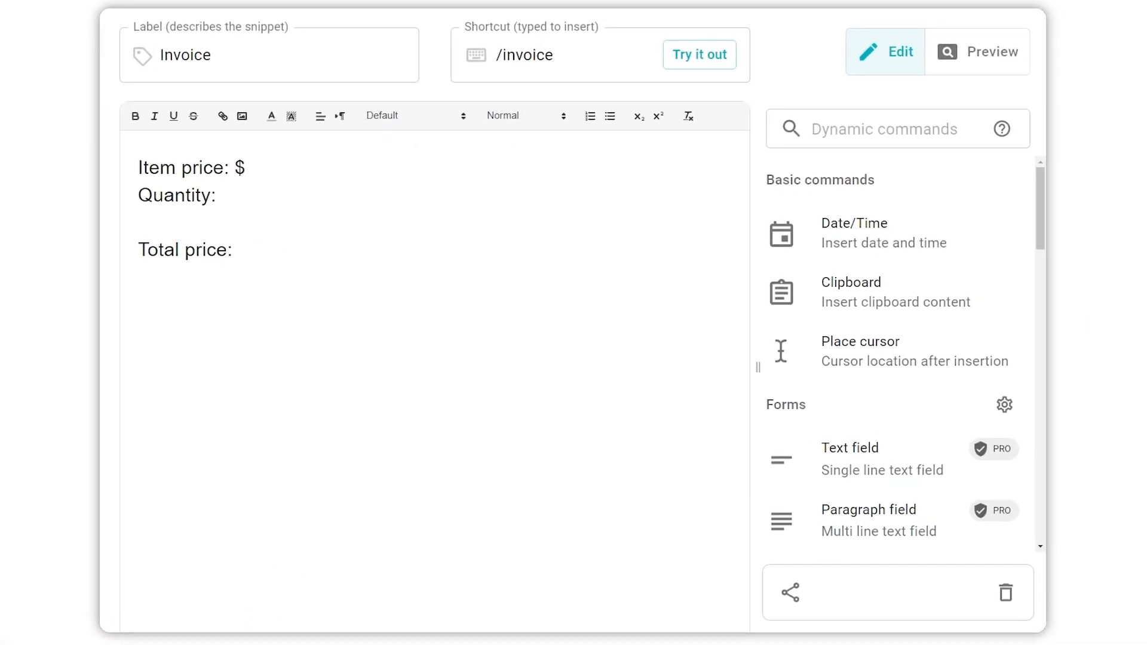
type("text f")
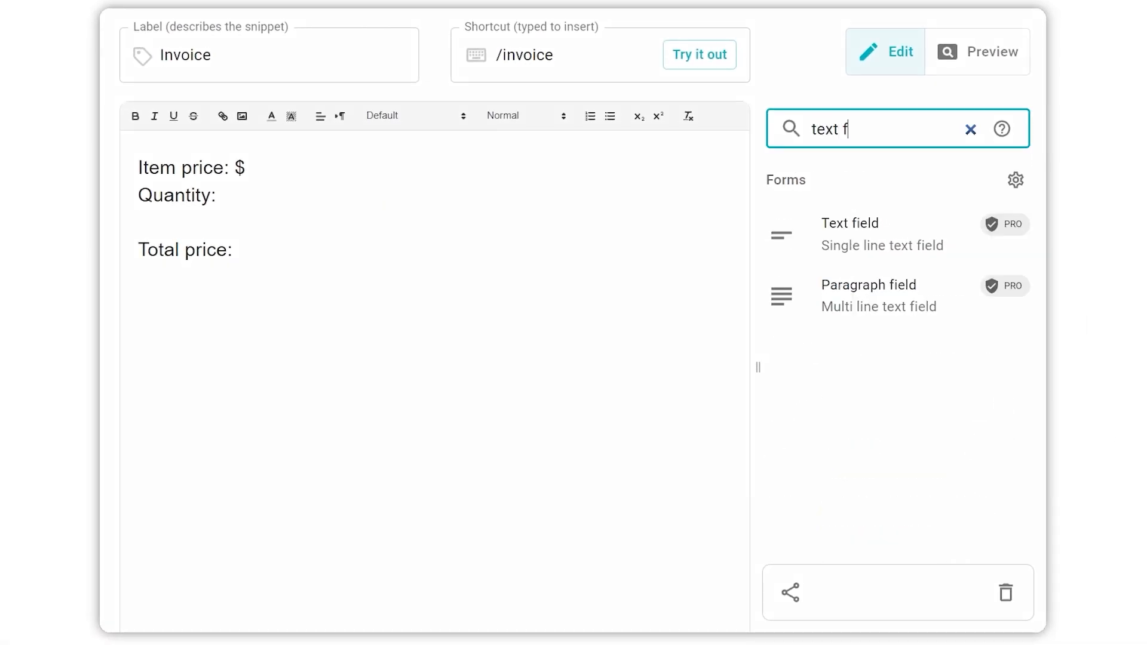
left_click(850, 223)
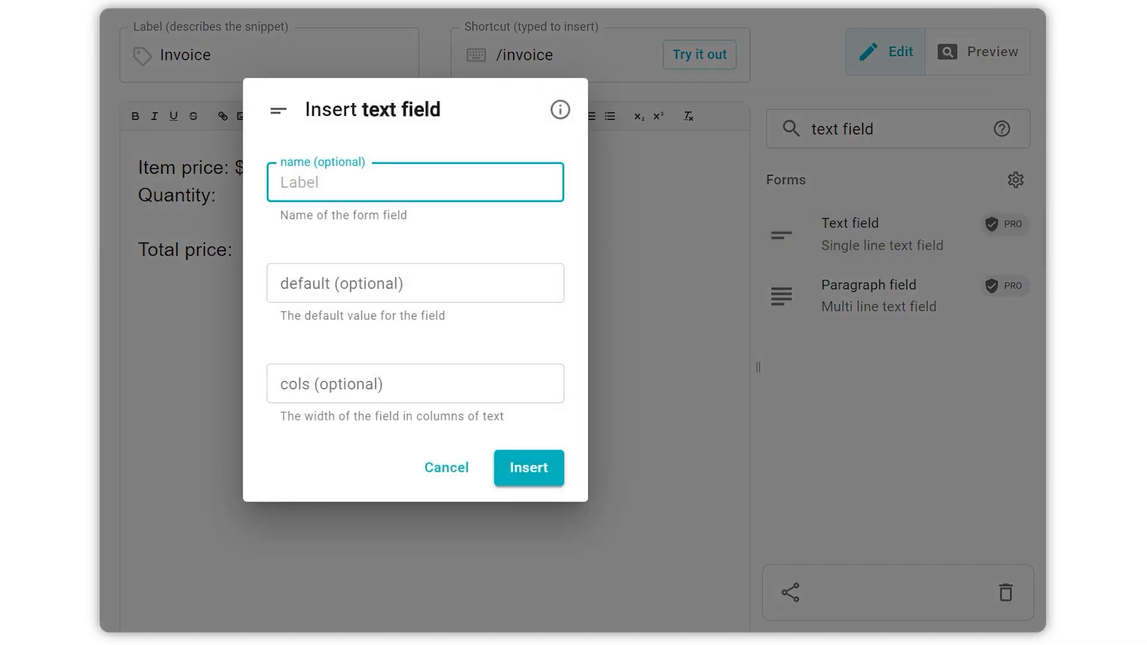
left_click(528, 467)
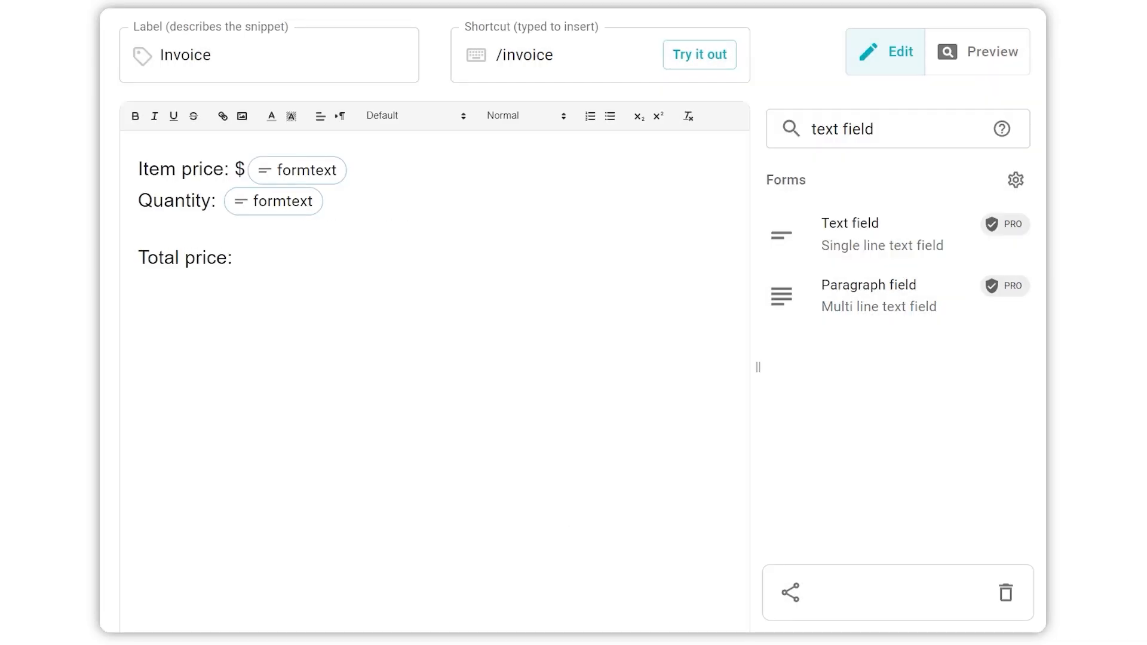
left_click(977, 51)
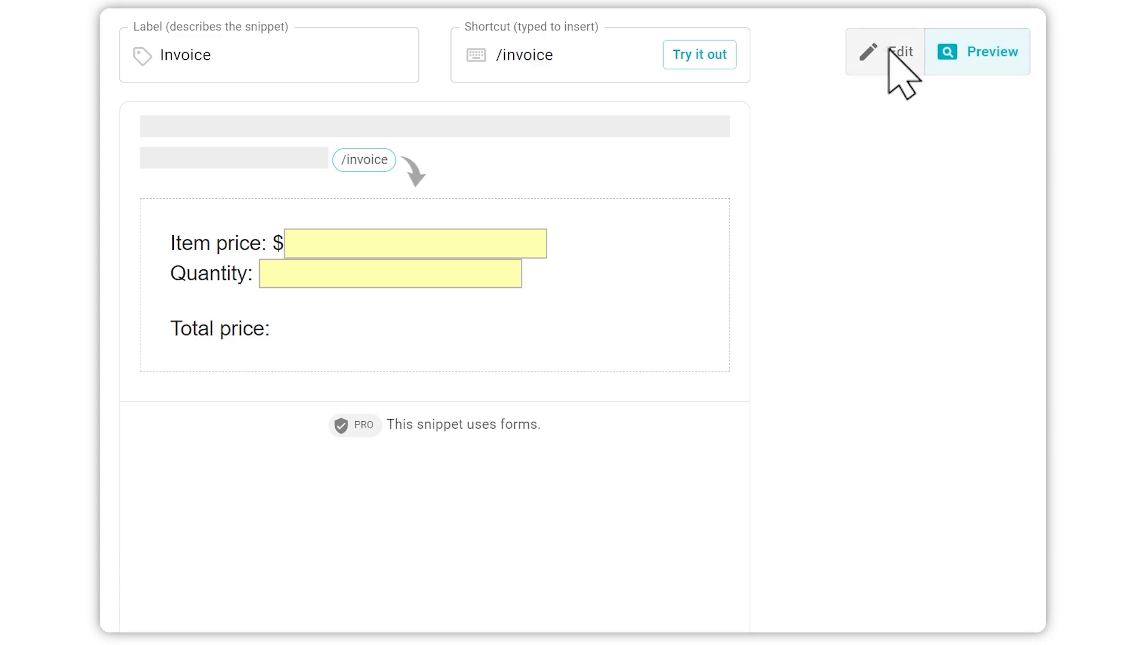
left_click(884, 52)
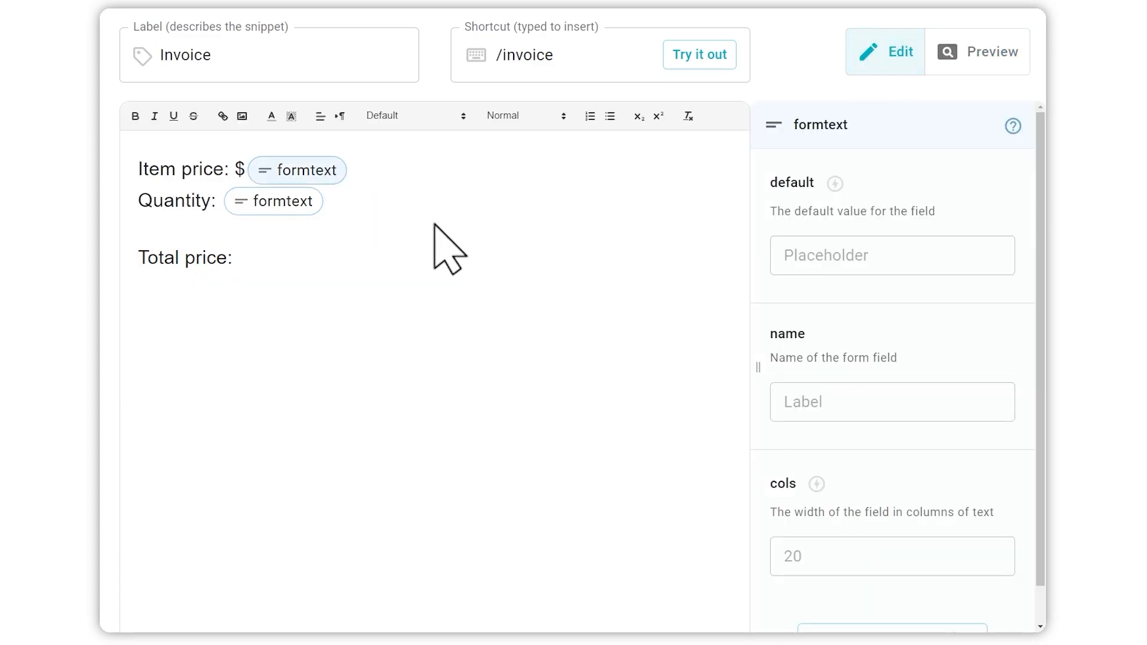
type("price")
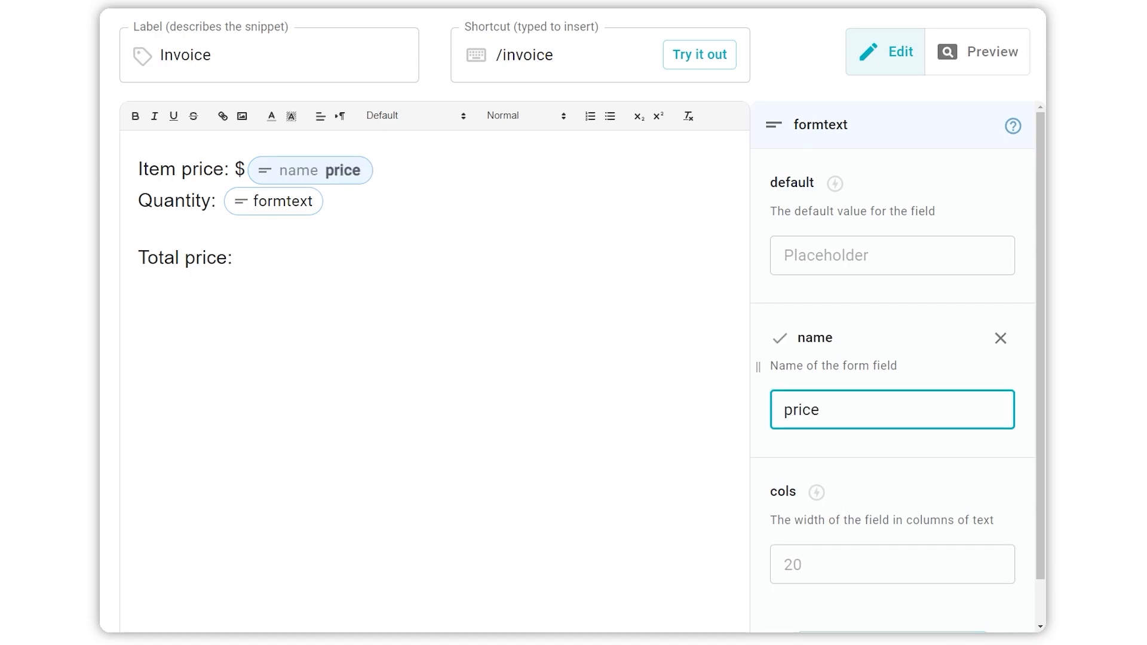
left_click(891, 255)
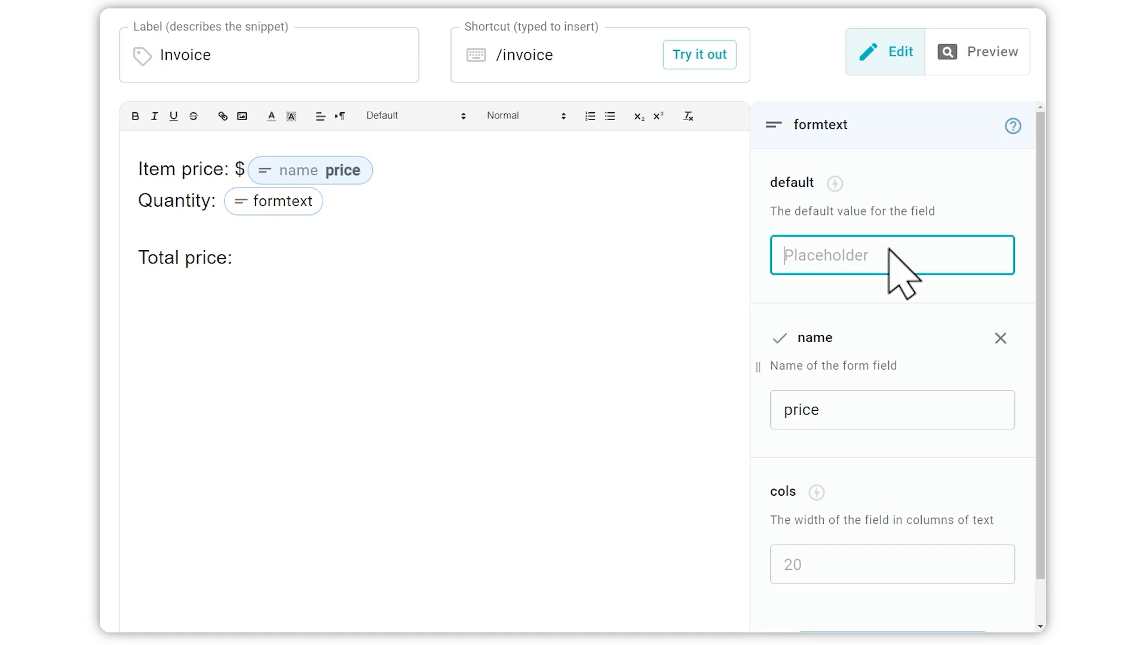
type("1.99")
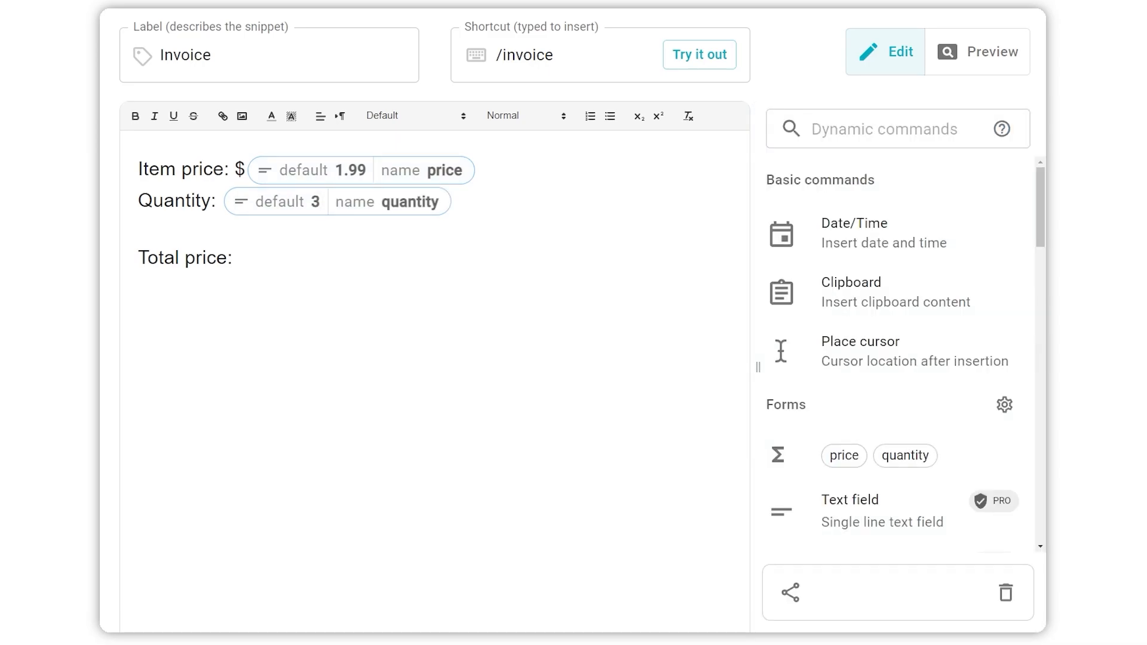
- Add a Formula command with the expression price * quantity
type("formula")
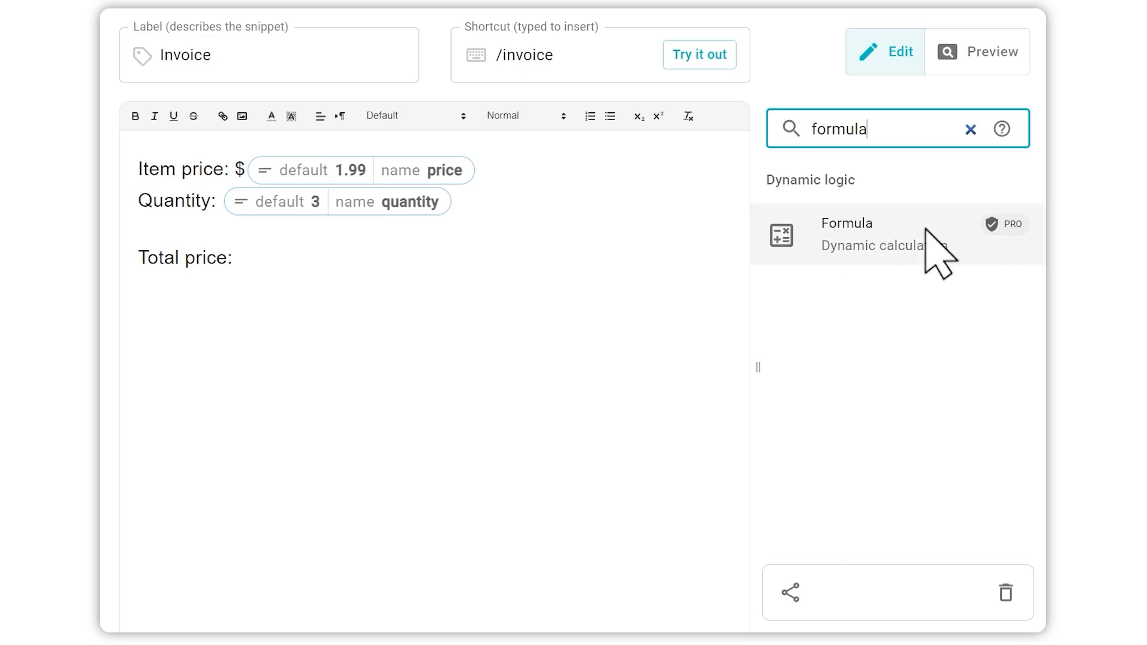
left_click(845, 234)
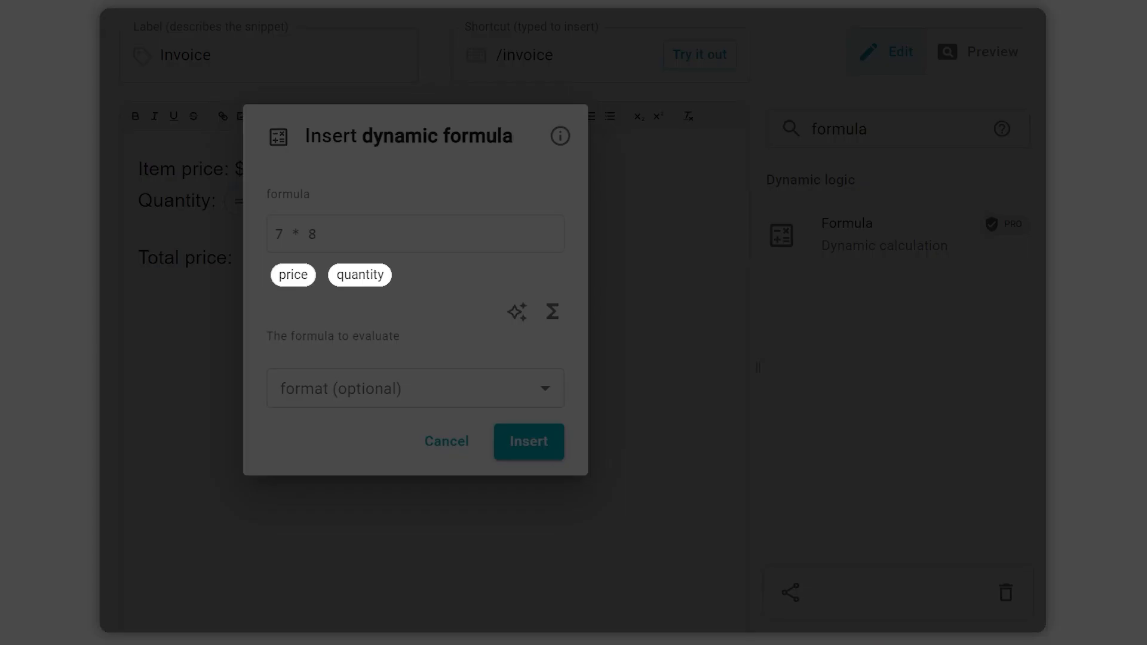
mouse_move(292, 274)
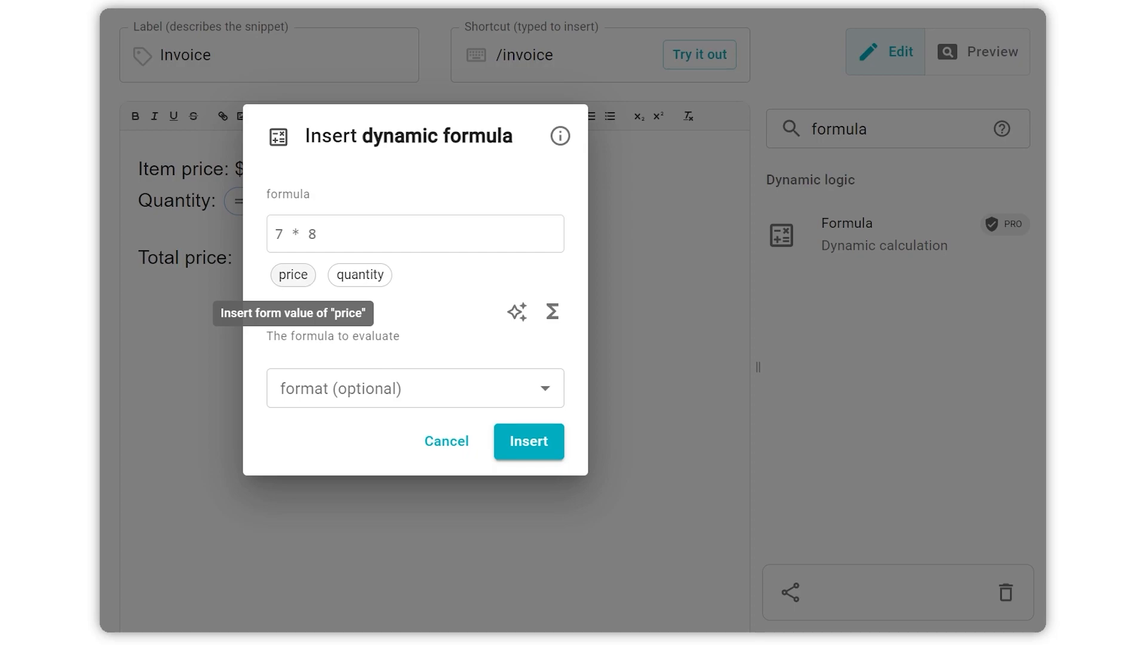
mouse_move(293, 275)
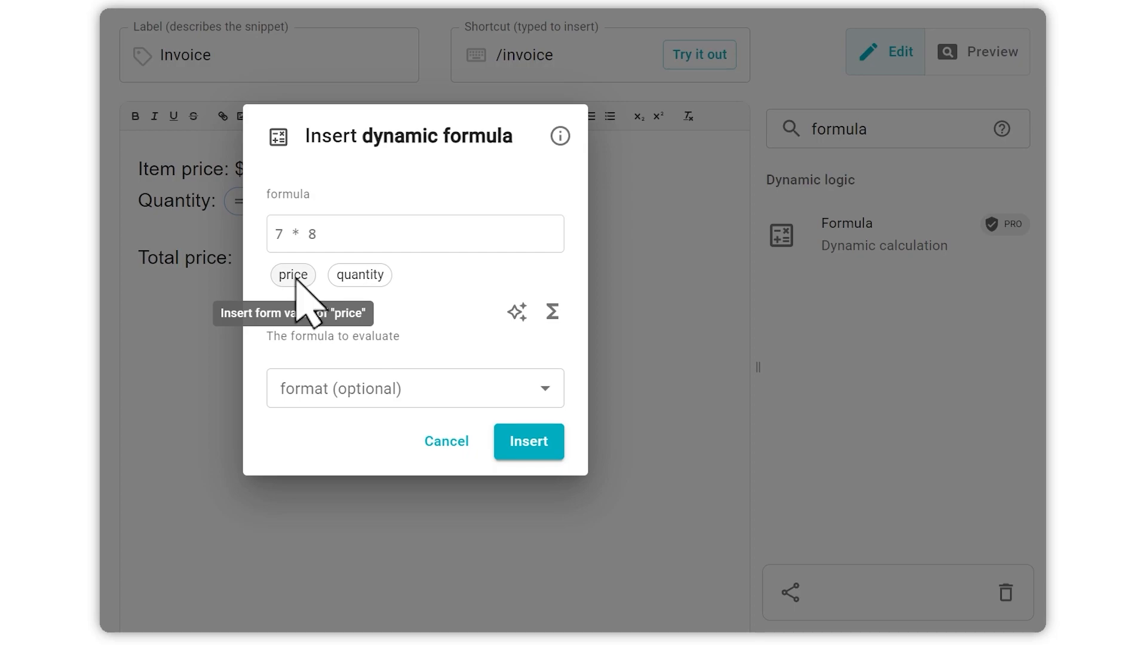
left_click(292, 274)
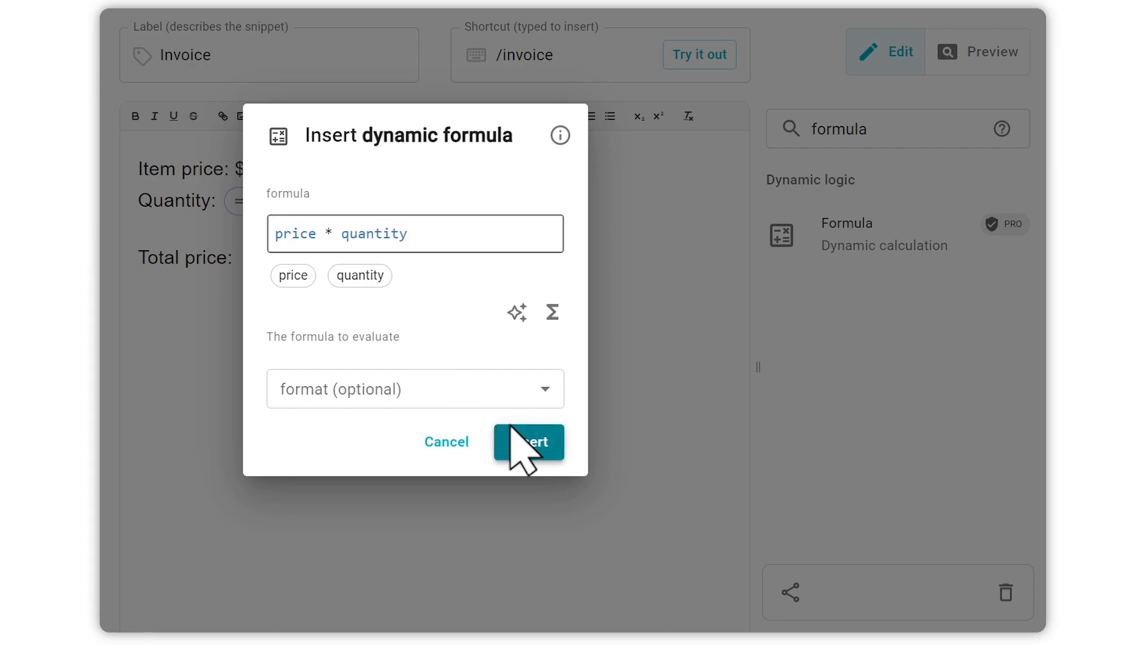
- Insert the total formula and test /invoice with changed values, confirming totals update
left_click(528, 442)
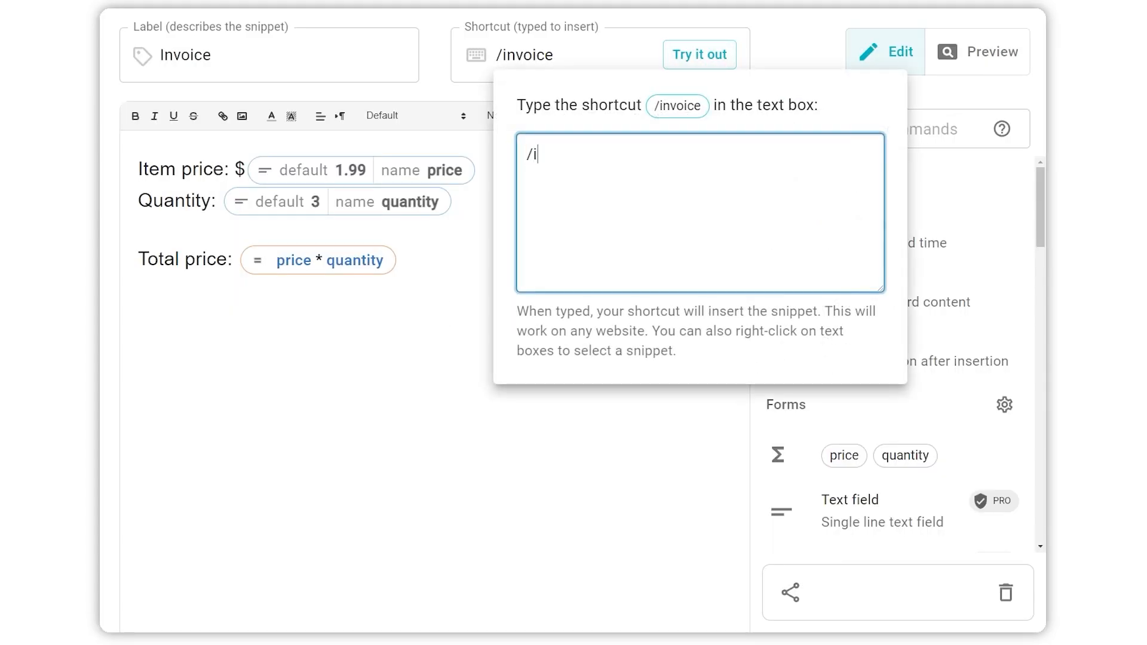
type("/invoice")
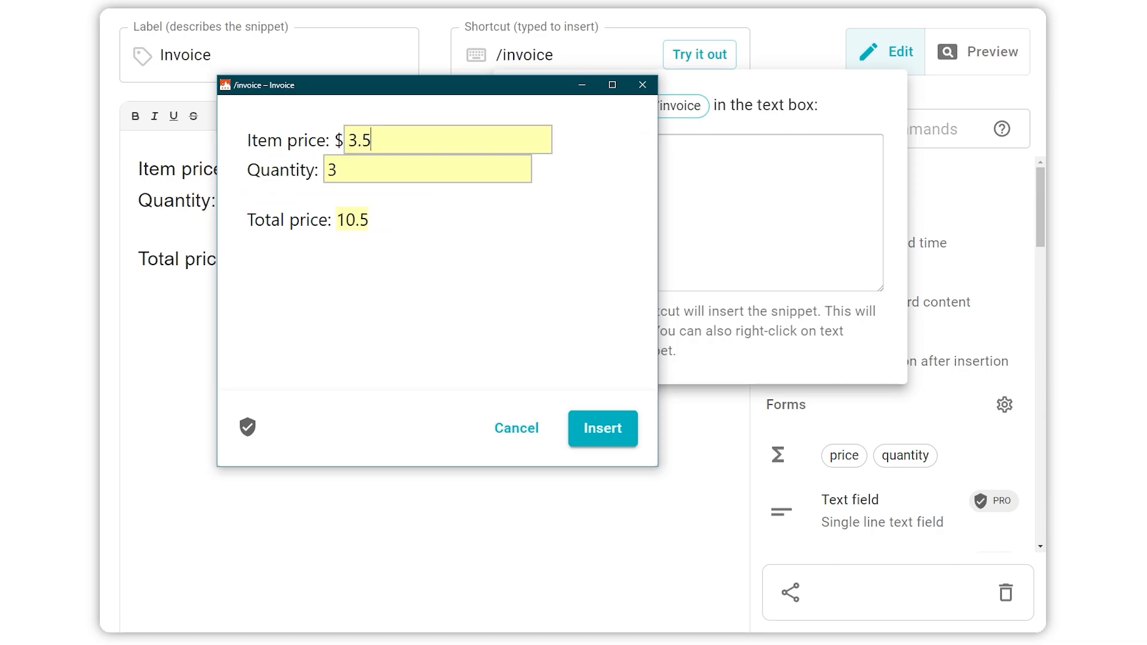
type("5")
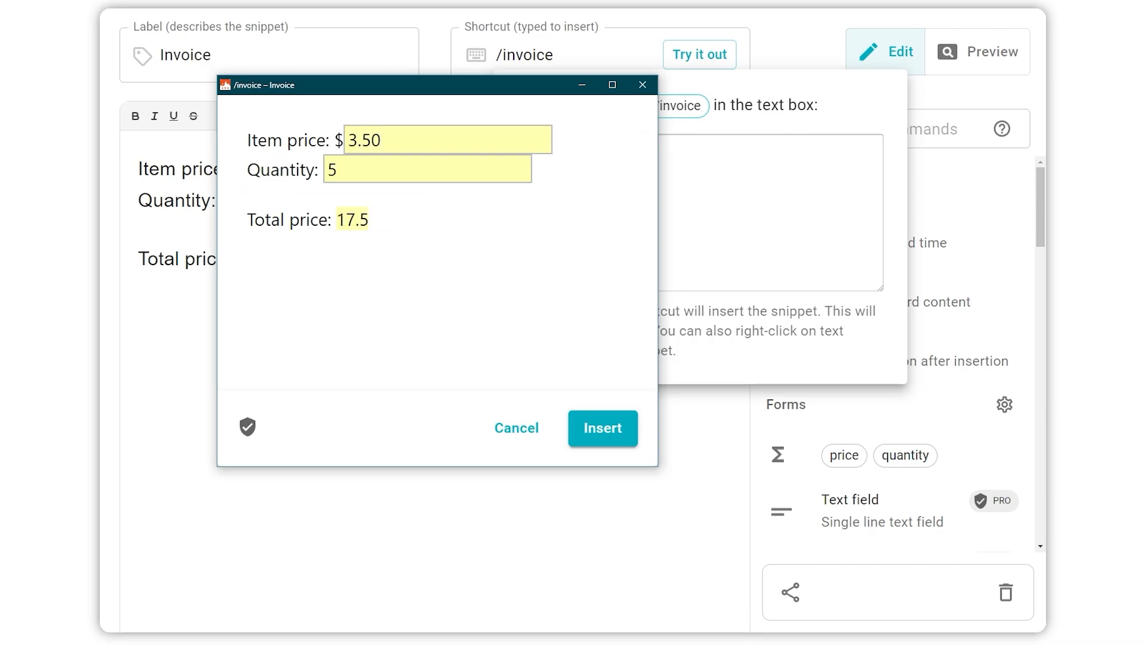
left_click(601, 427)
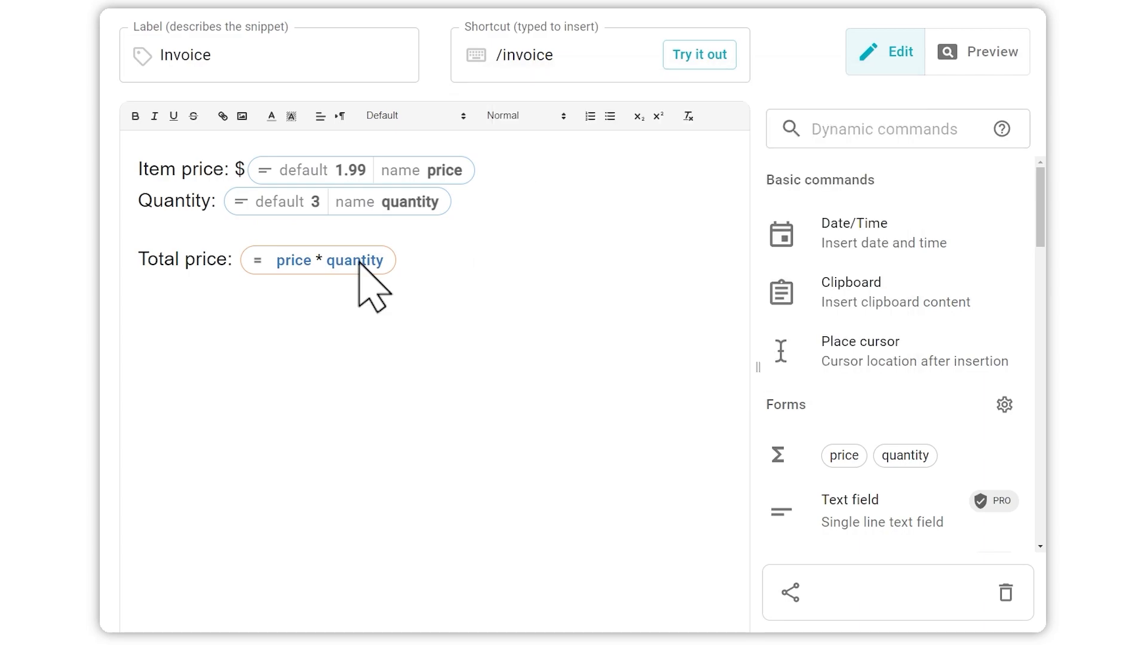
- Format the total-price formula as $,.2f and test it, showing $3.98
left_click(317, 260)
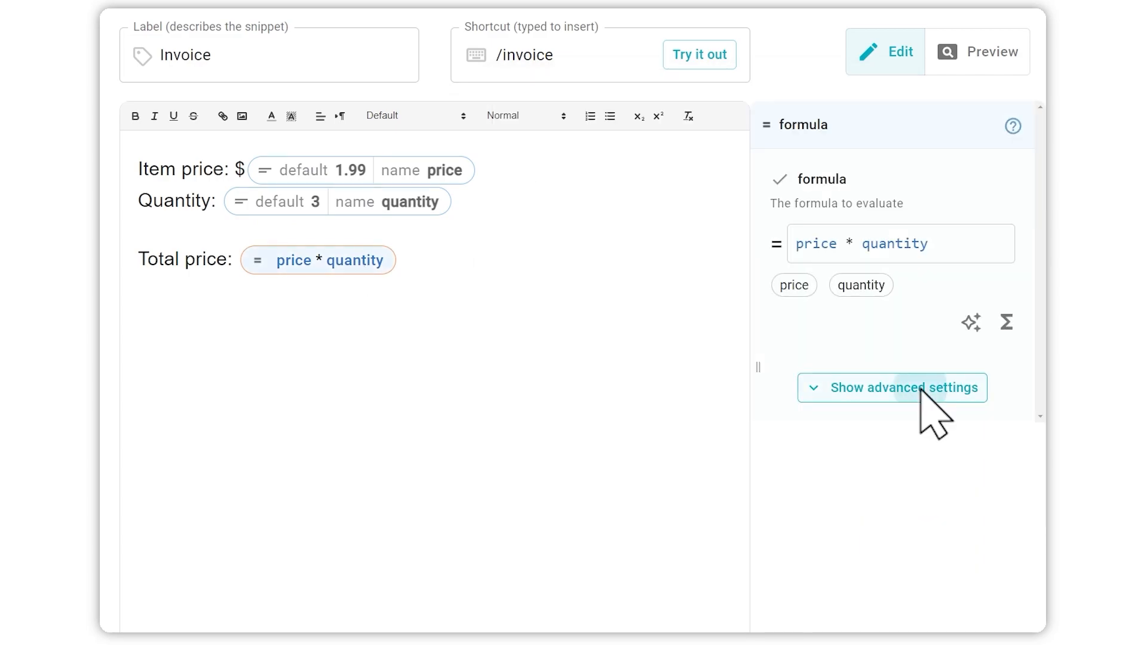
left_click(892, 388)
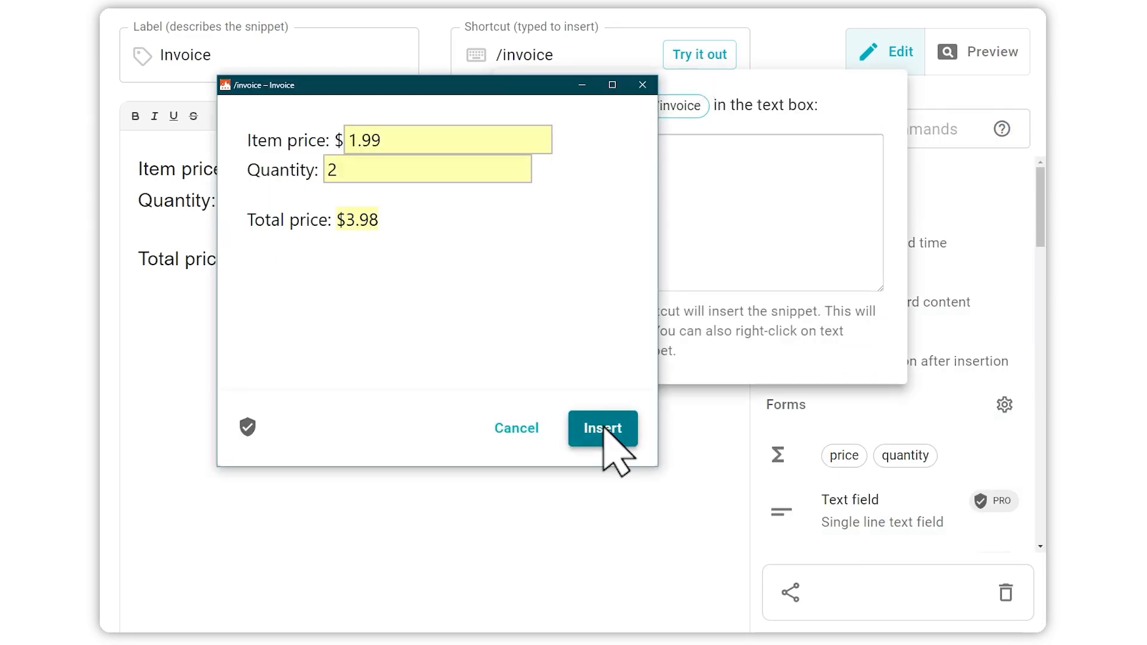
left_click(602, 428)
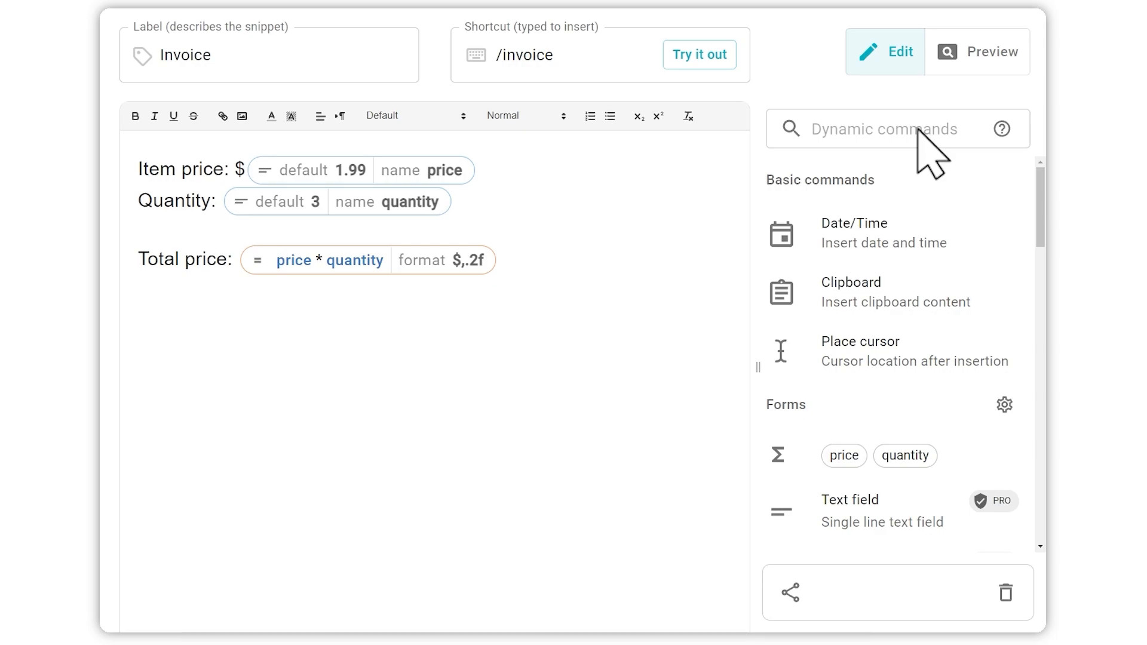
- Insert an If/Else: price * quantity < 50 warns of $10 shipping, otherwise free shipping
type("if/else")
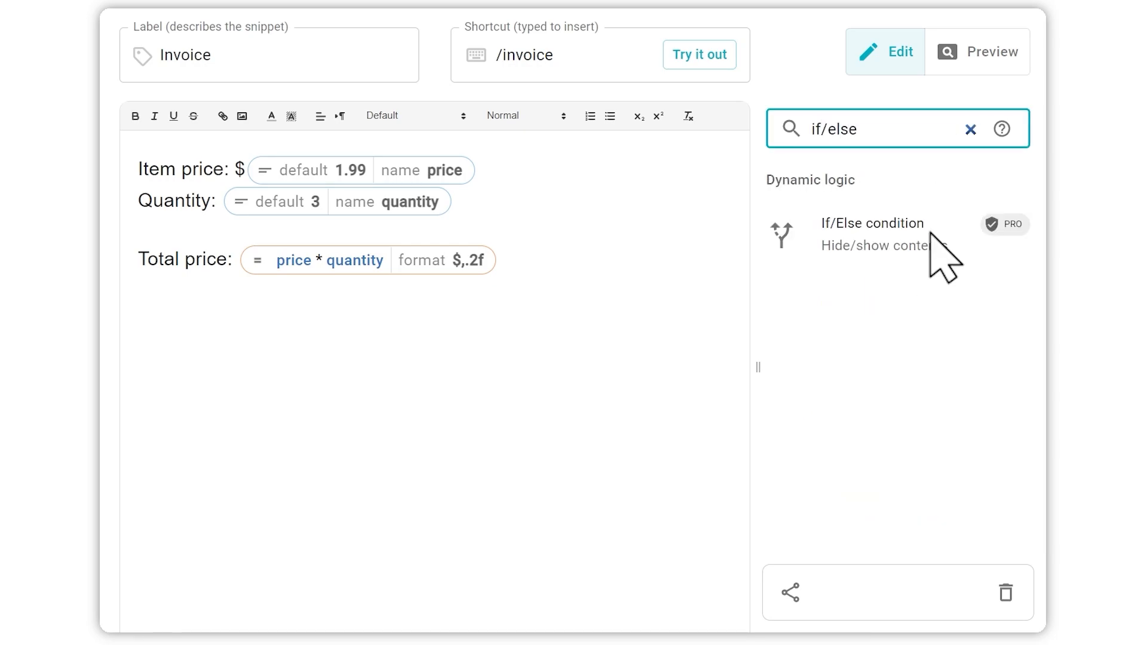
left_click(872, 234)
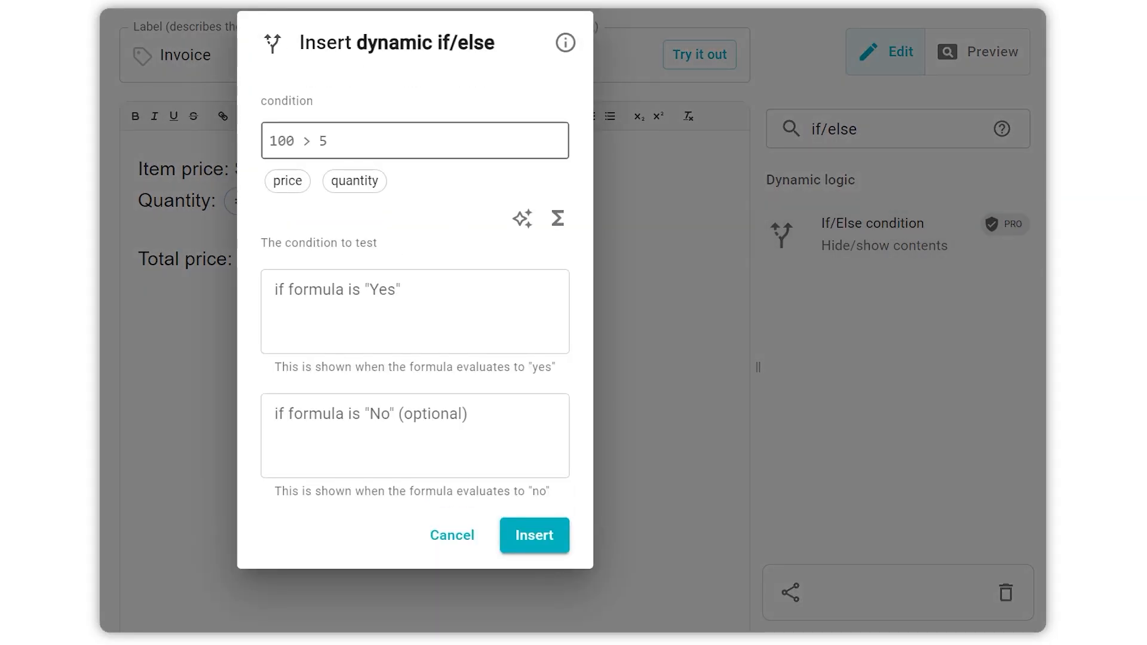
left_click(286, 181)
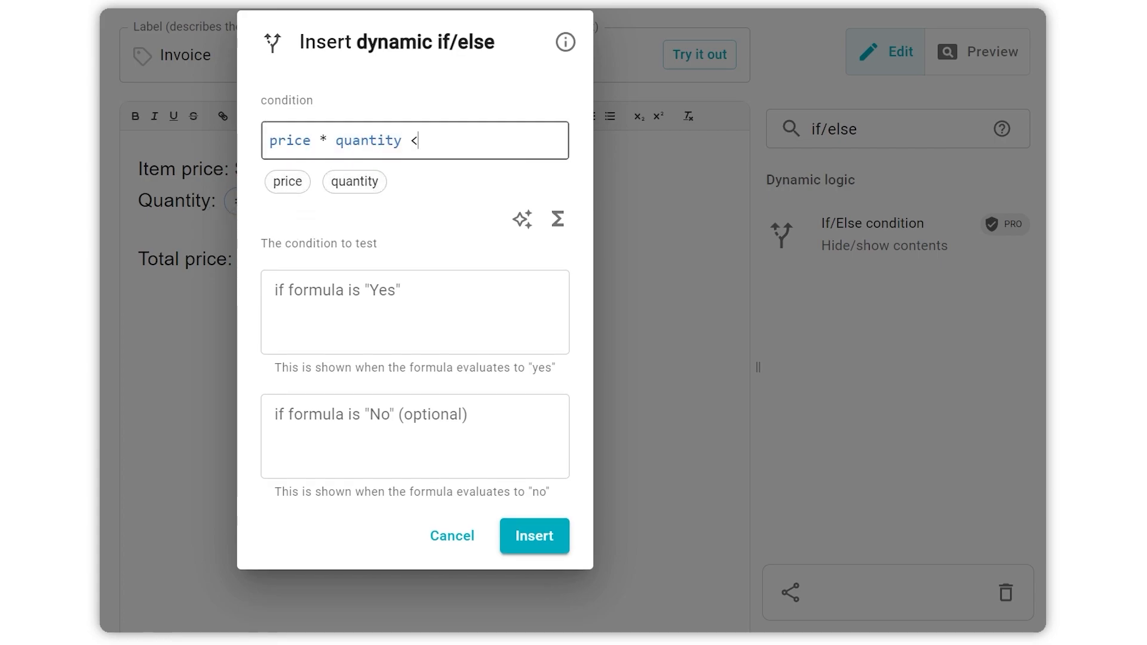
type("P")
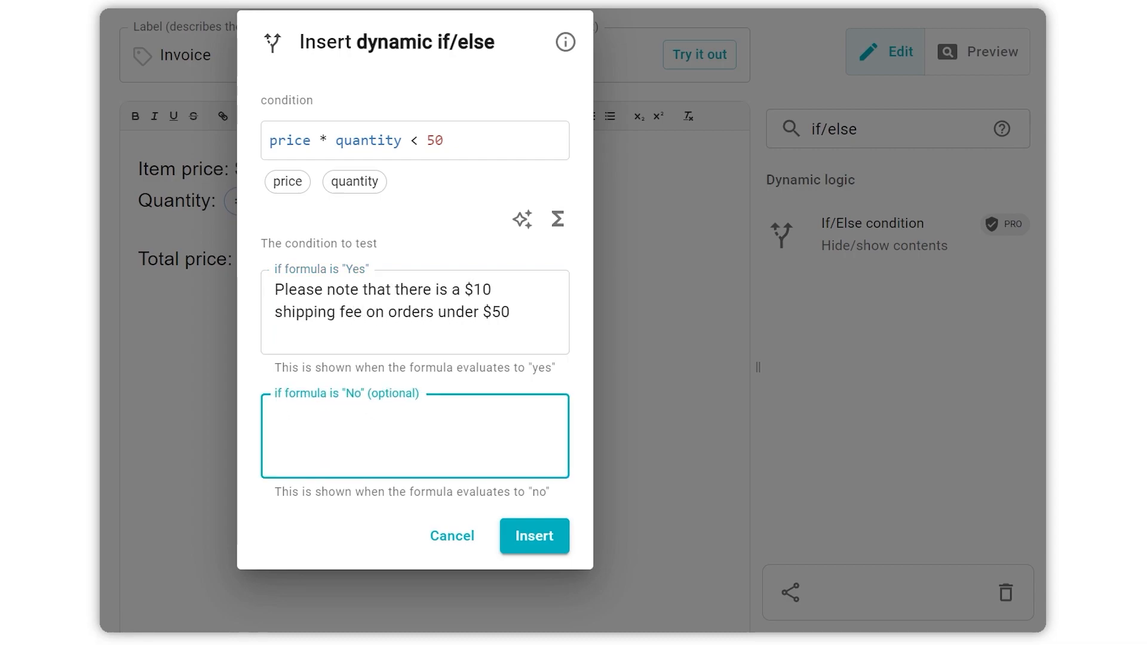
type("Congratulations! You qualify for free ship")
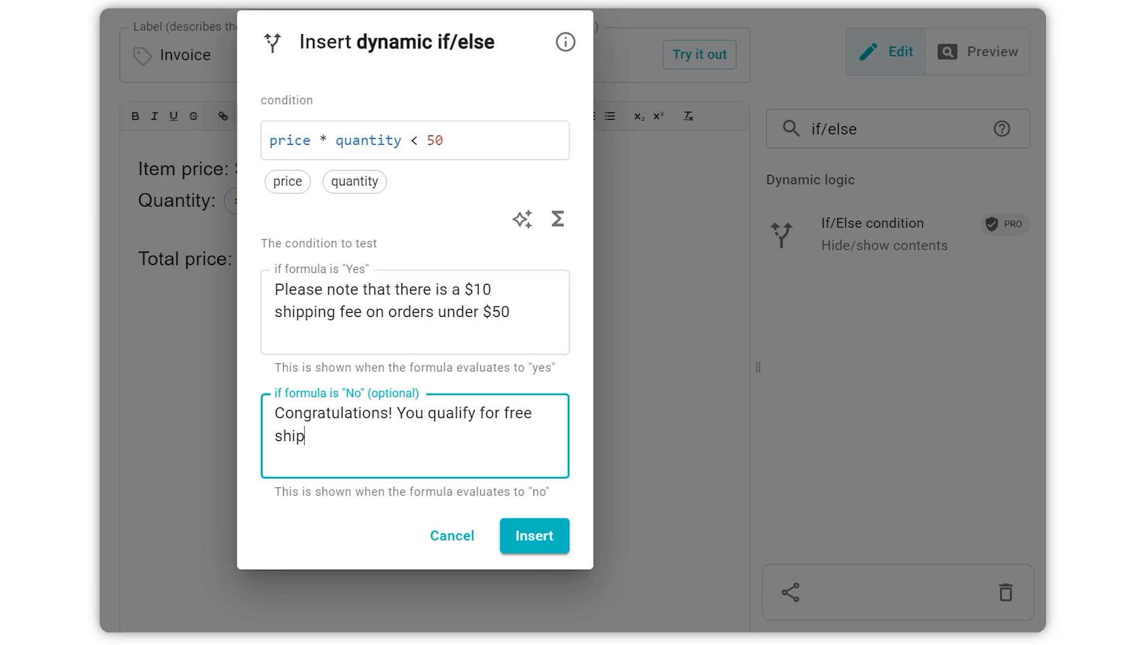
left_click(534, 535)
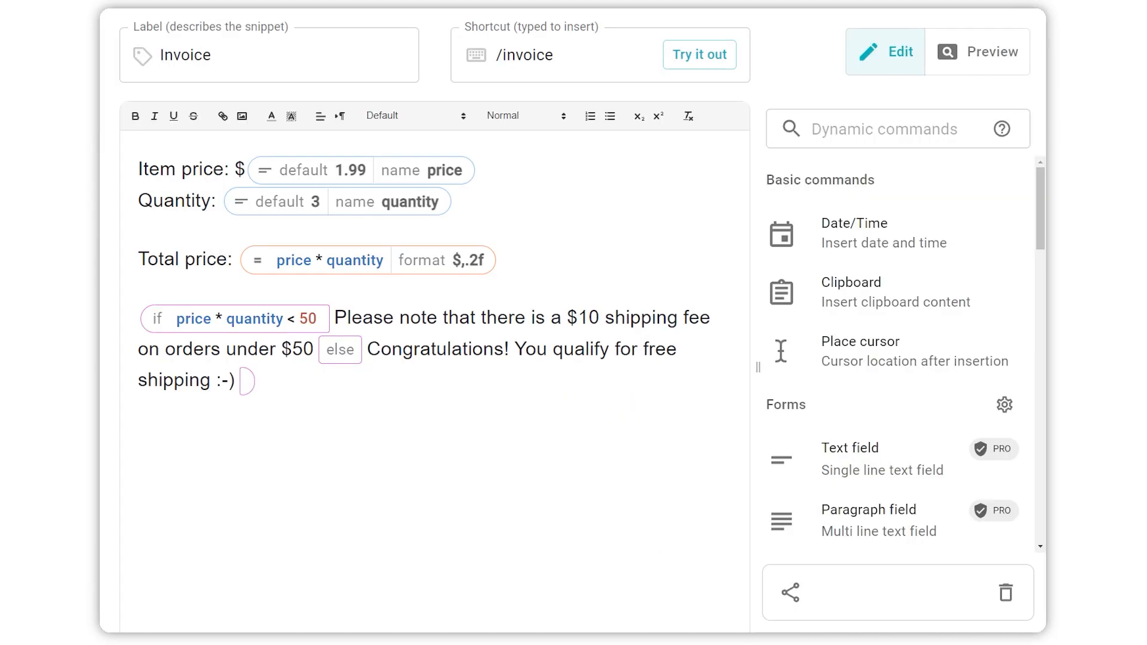
- Use /invoice in a Gmail message, then open the /examples snippet's calculation form
left_click(697, 54)
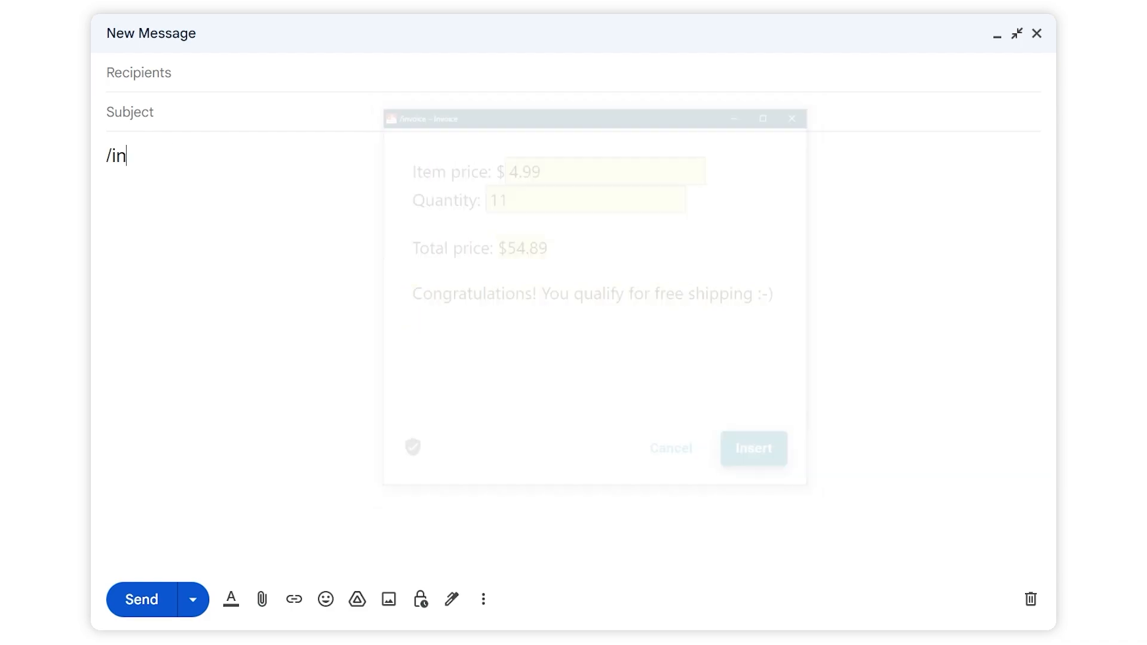
left_click(753, 447)
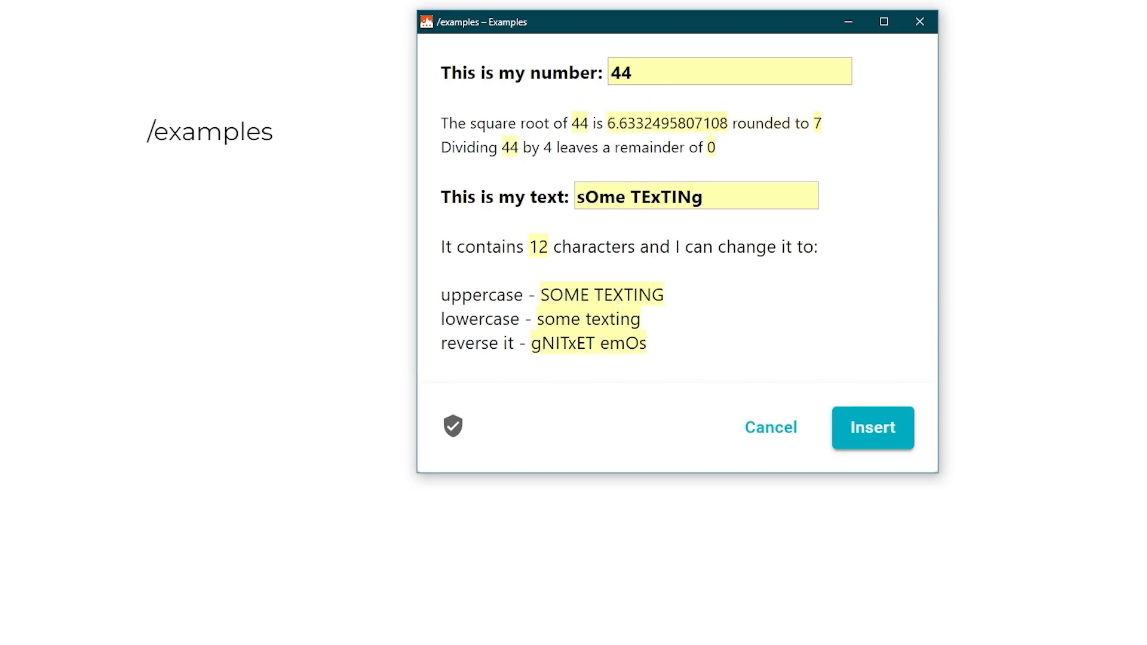
- Go to the dashboard and open Docs from the top navigation
left_click(872, 427)
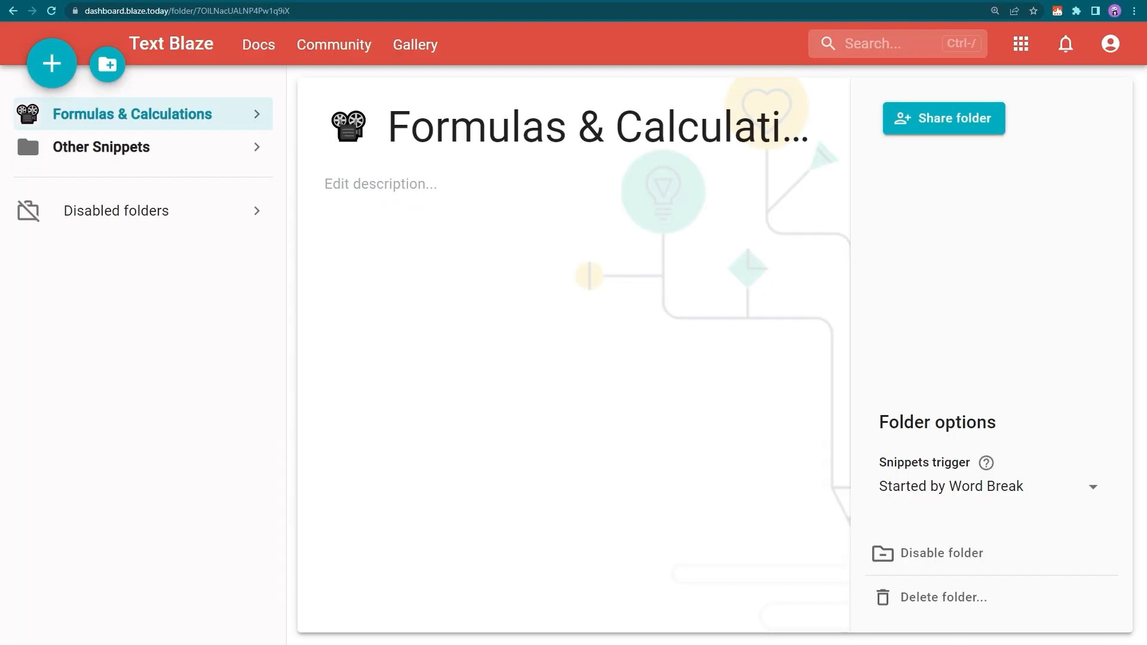
left_click(257, 45)
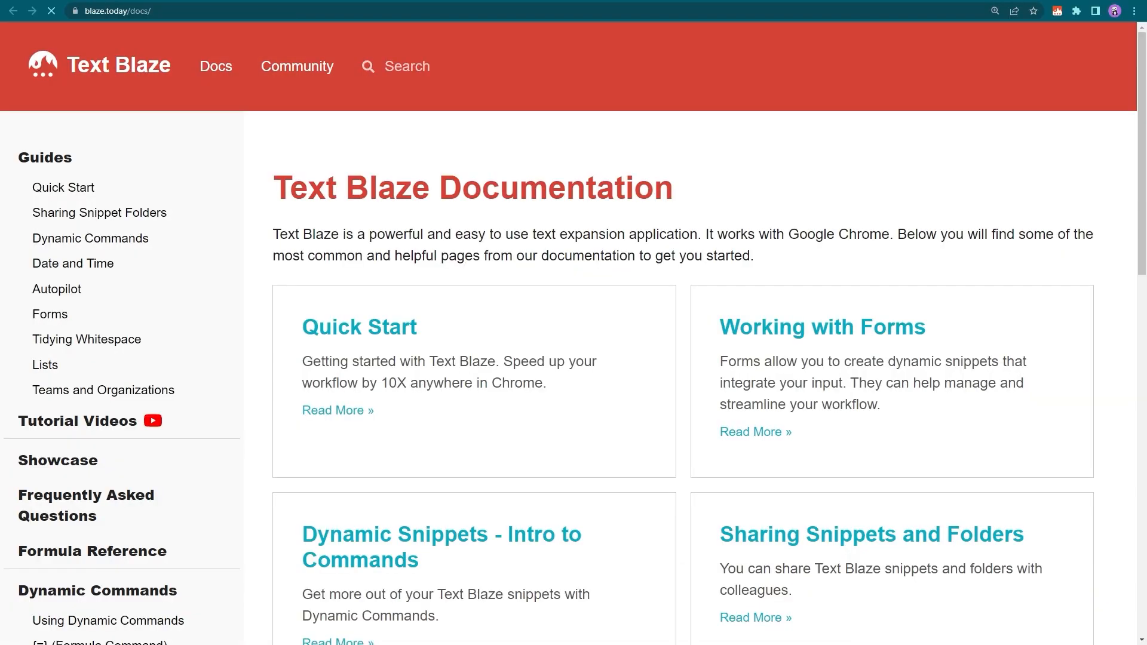